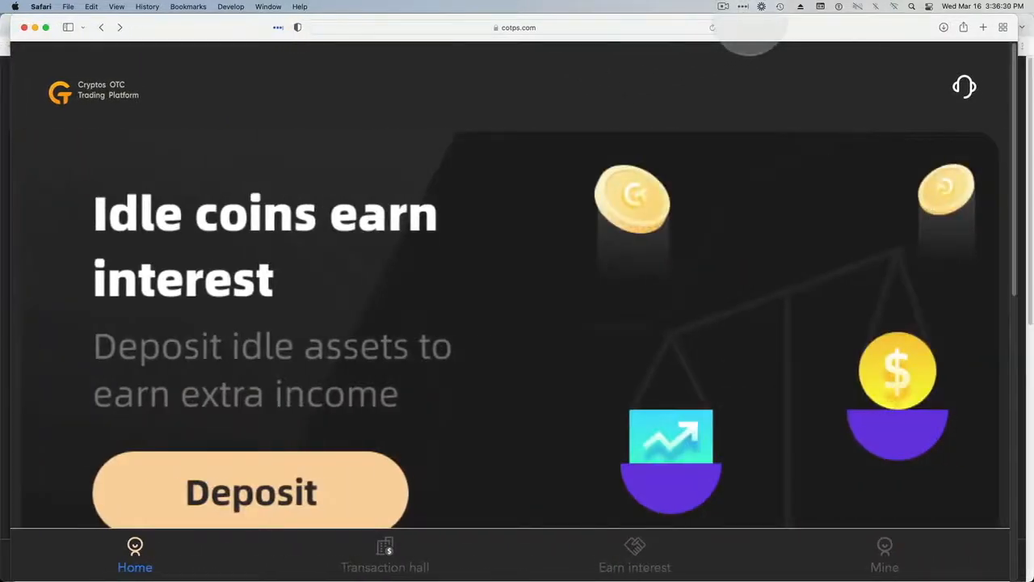
Step: From the Mine tab, open the mobile-number and password log-in form and focus the Password field
scroll("down", 3)
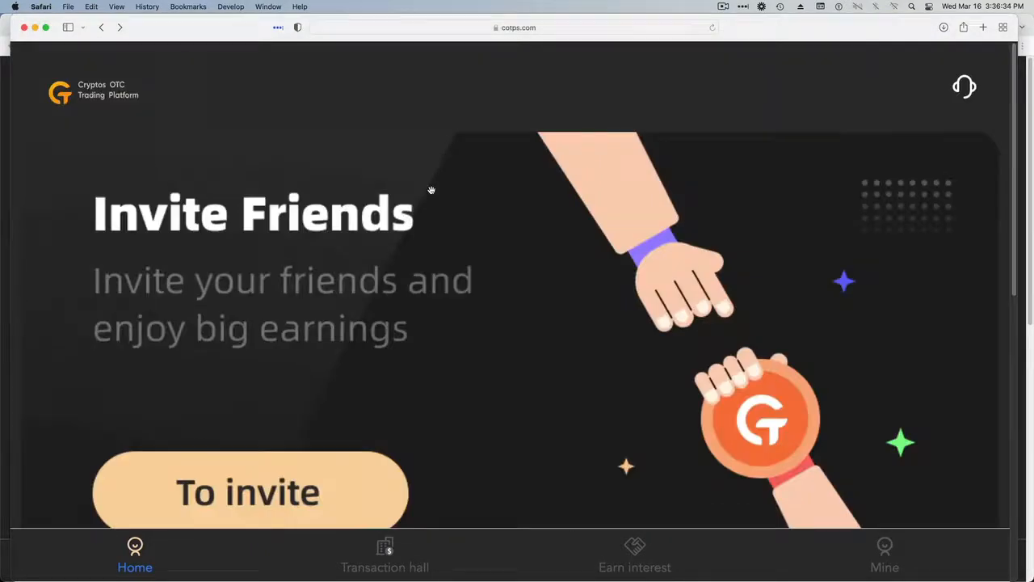
scroll("down", 3)
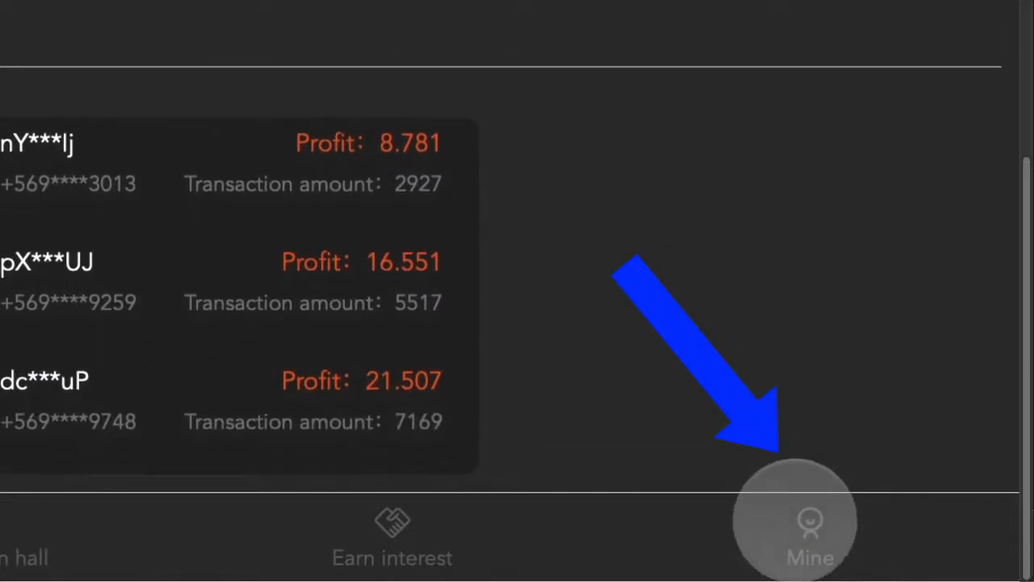
left_click(808, 521)
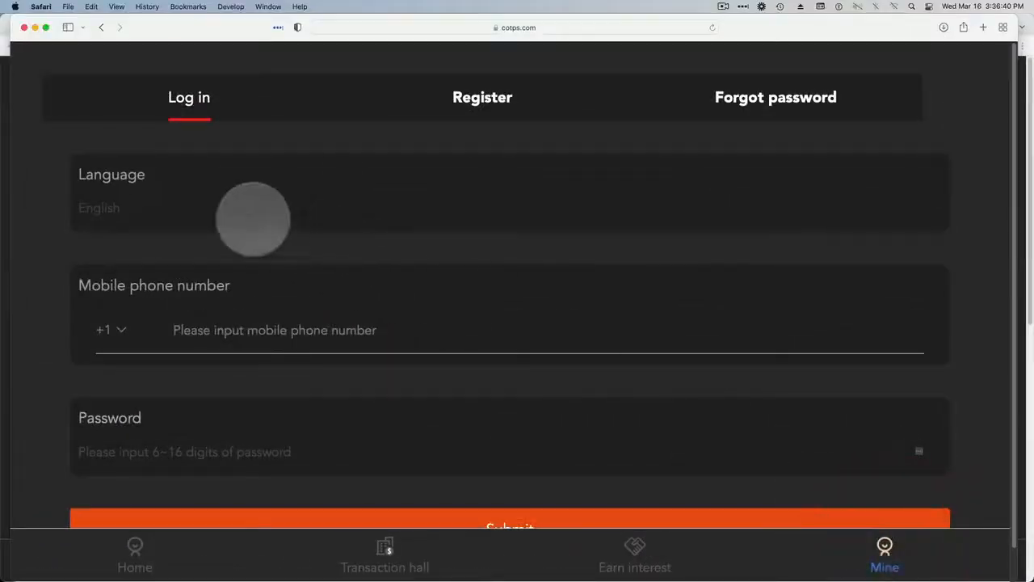
mouse_move(237, 442)
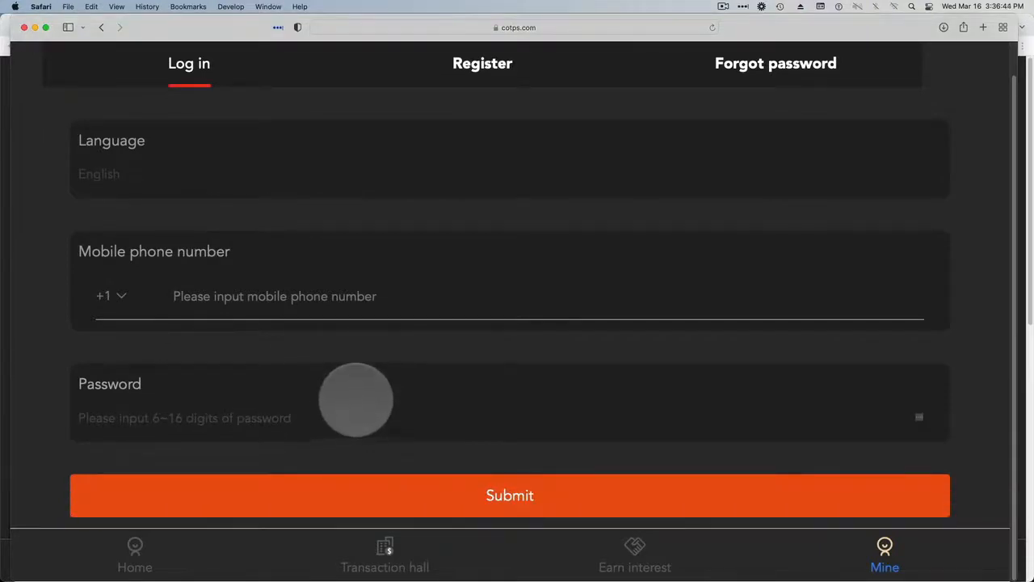
left_click(135, 557)
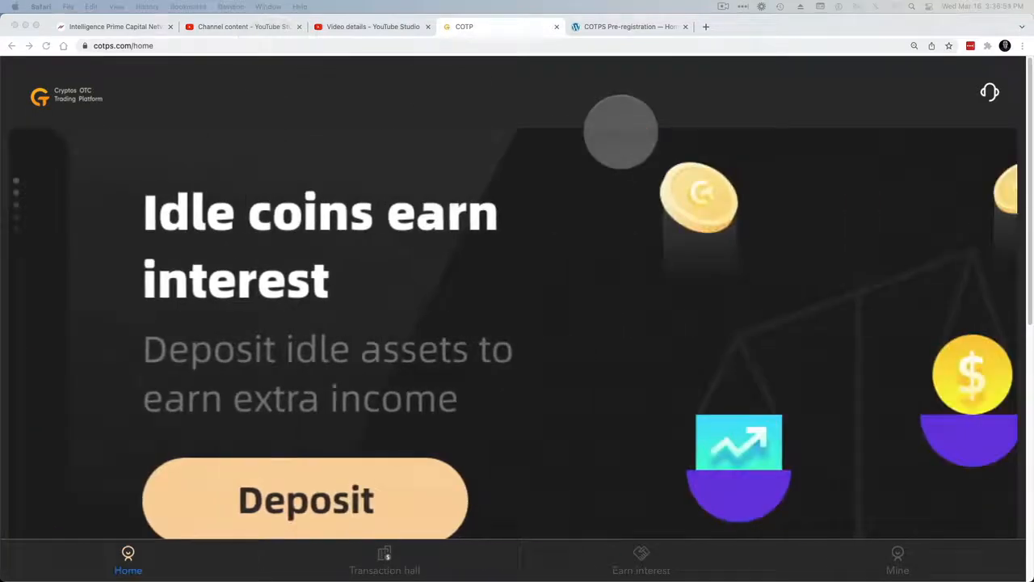
Step: Scroll the home page past the shortcuts and transaction feed, then open the Mine account page
scroll("down", 3)
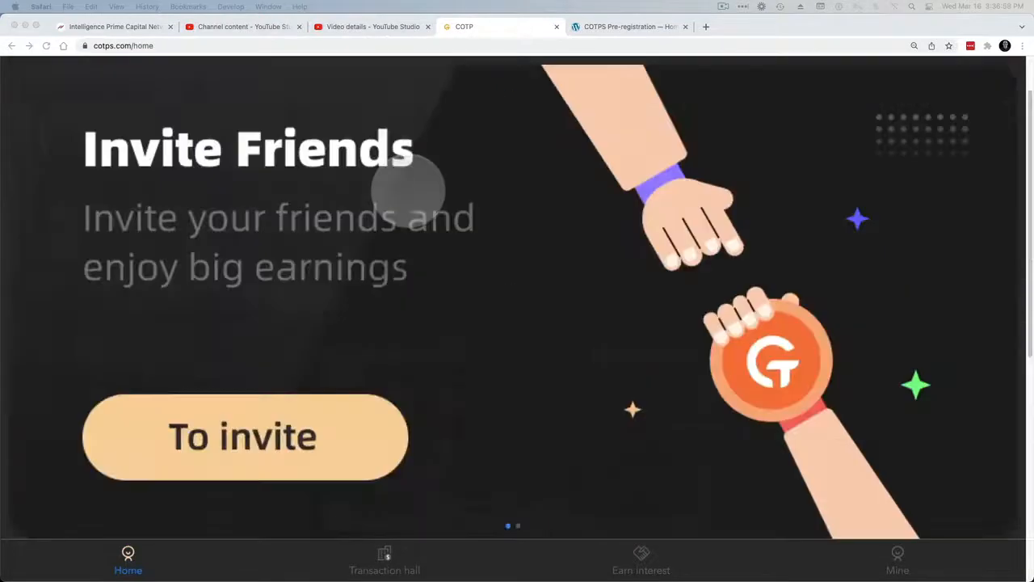
scroll("down", 3)
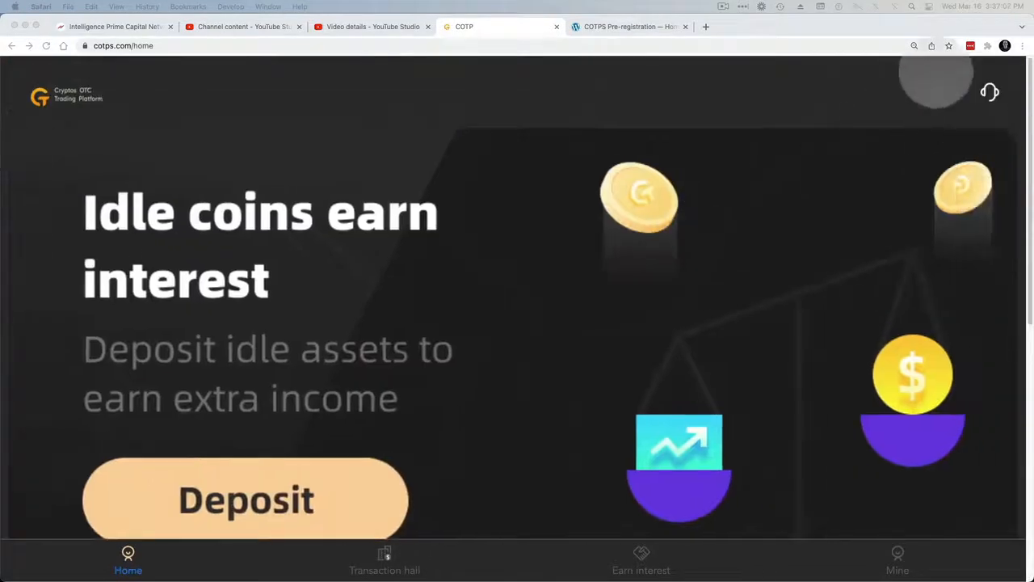
scroll("down", 3)
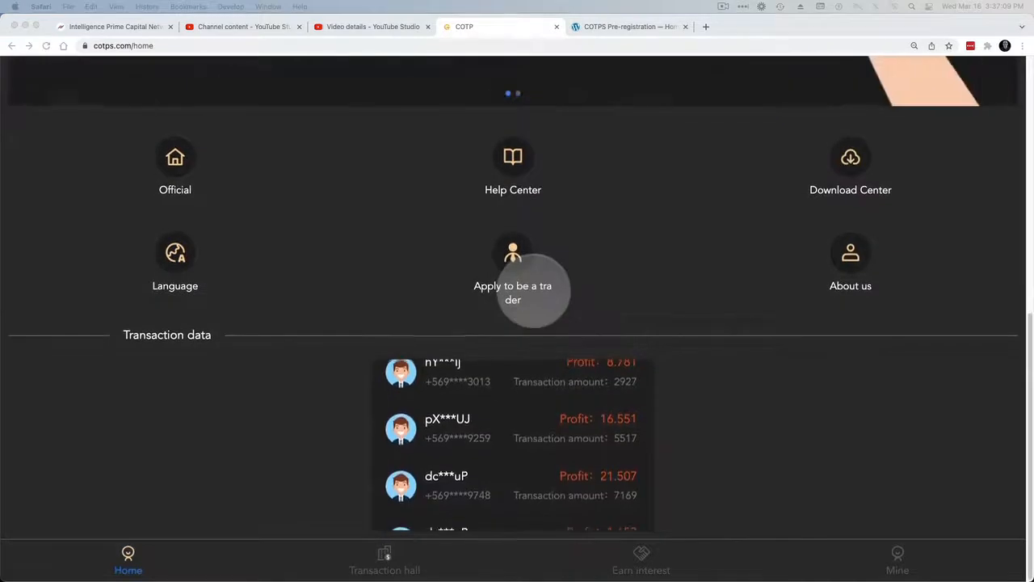
left_click(898, 558)
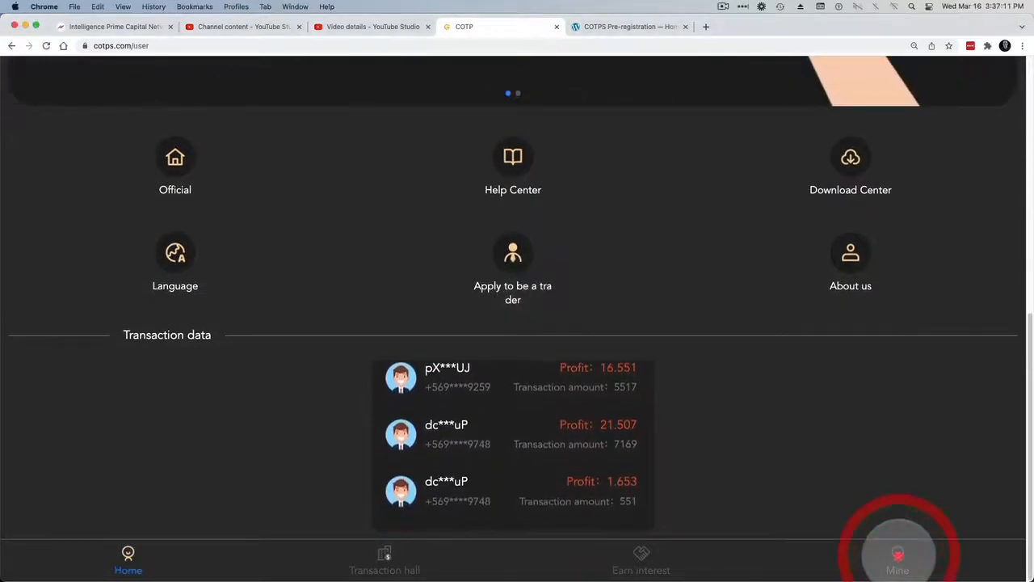
Step: Check My total assets on the Mine page, then switch to the Transaction hall
left_click(898, 560)
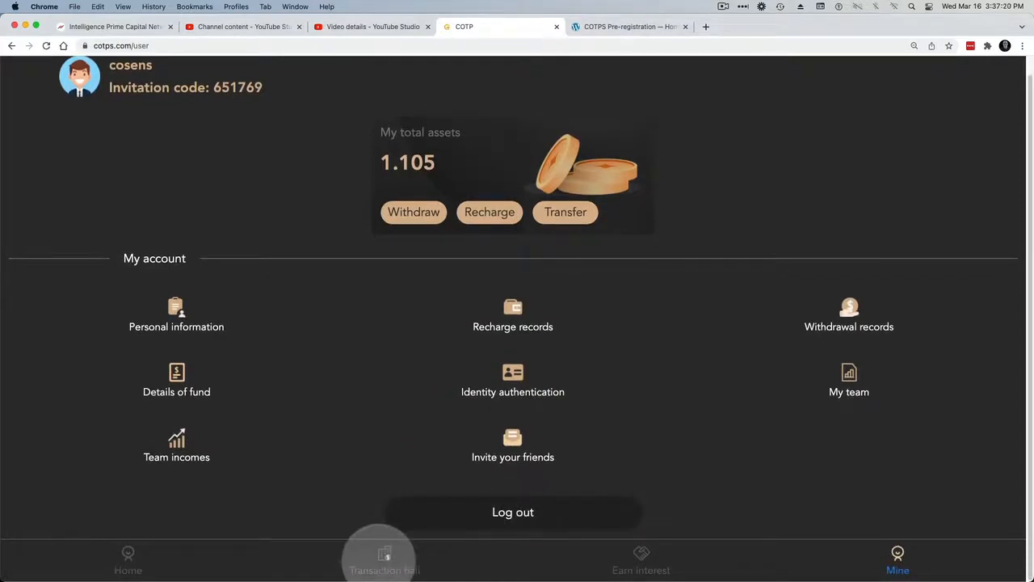
left_click(384, 557)
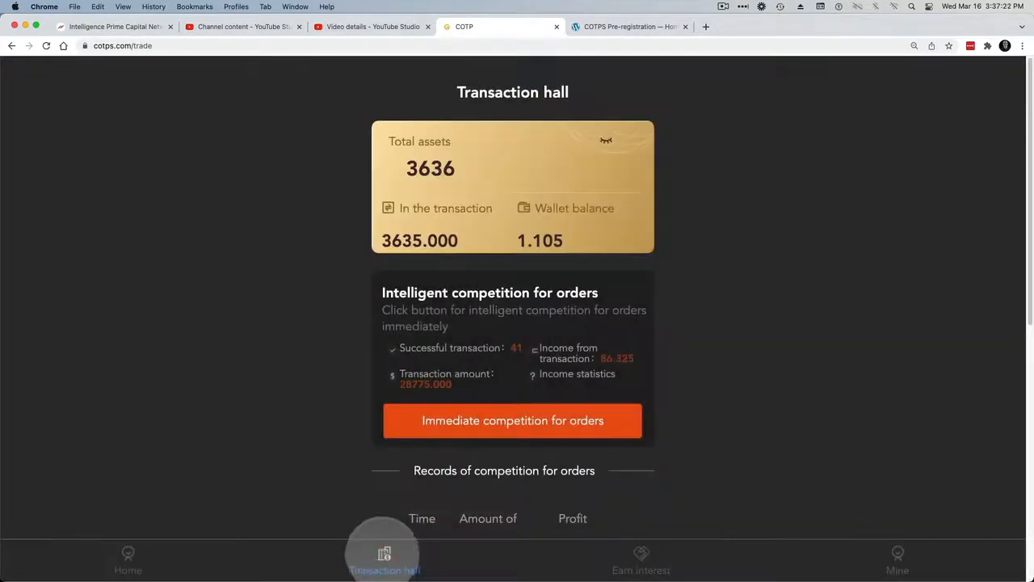